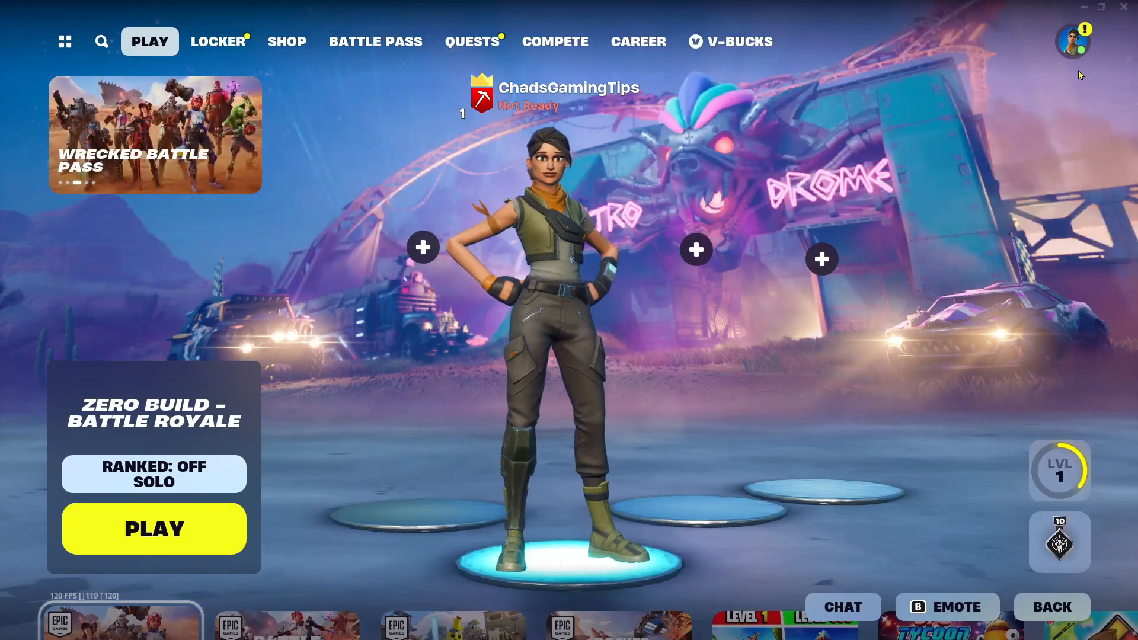
Raise Fortnite's Main volume slider in the Audio settings from 46% to 65%
click(1075, 40)
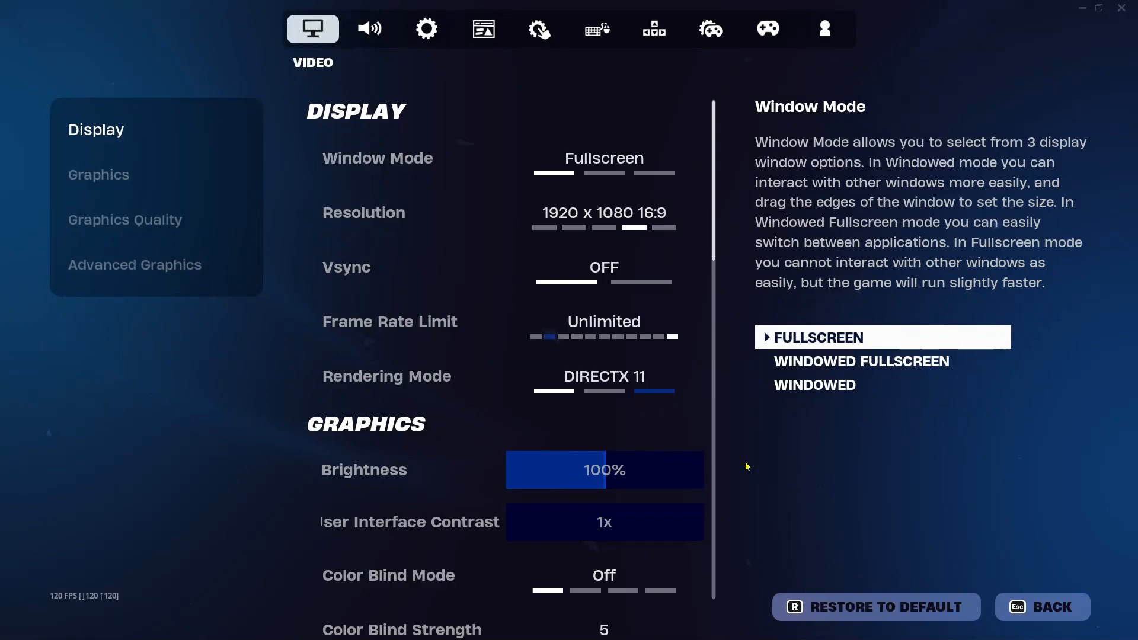
click(370, 28)
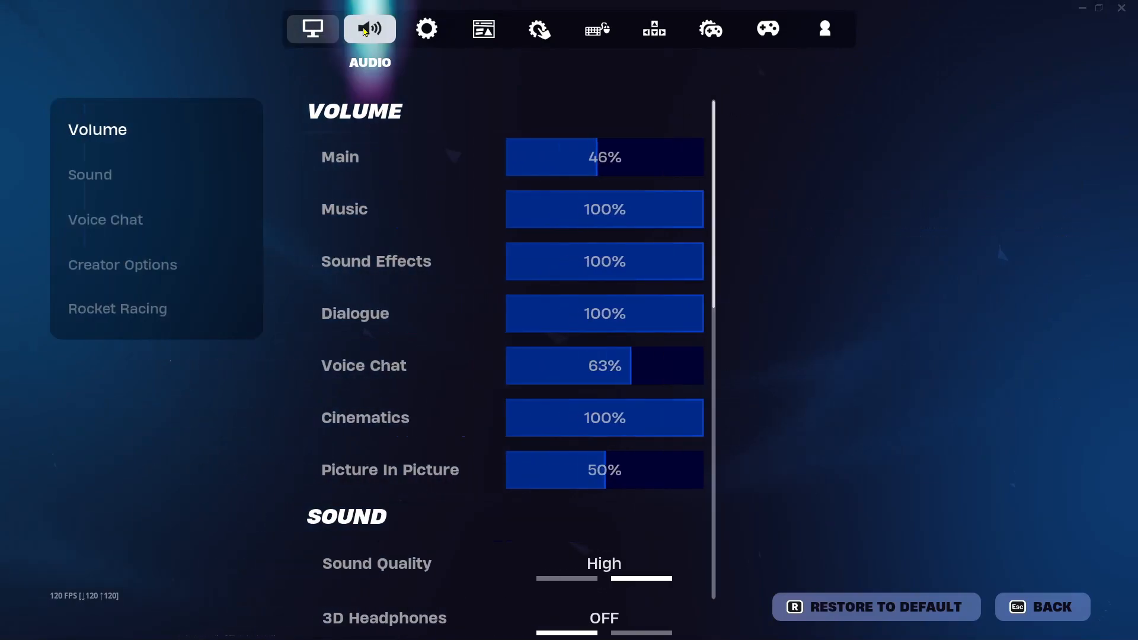
drag(551, 157, 540, 156)
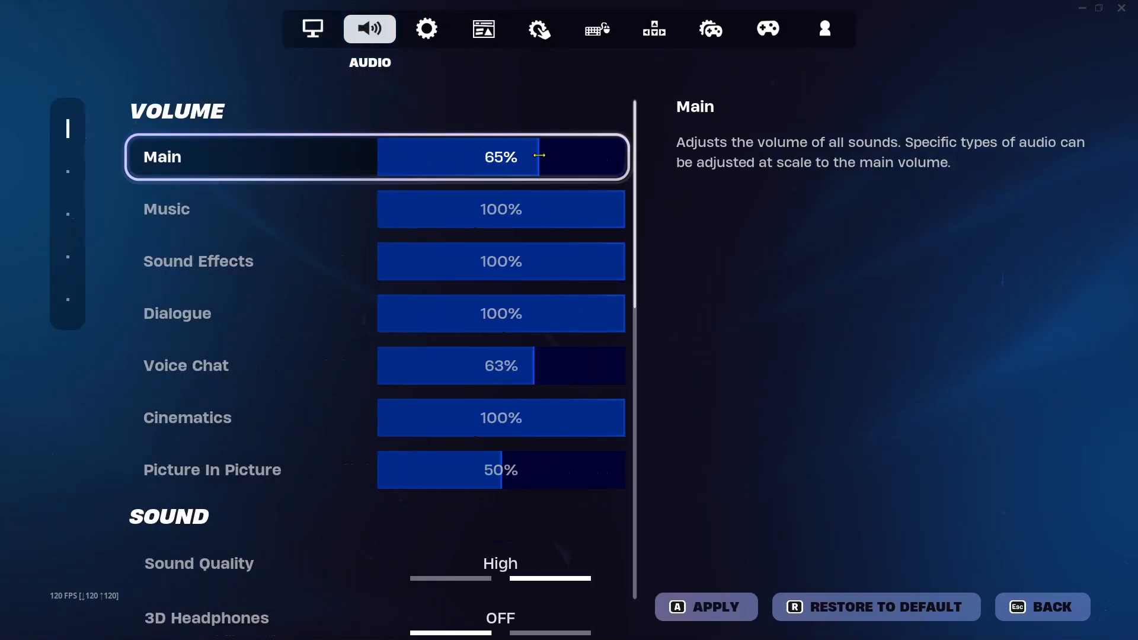
scroll(down, 3)
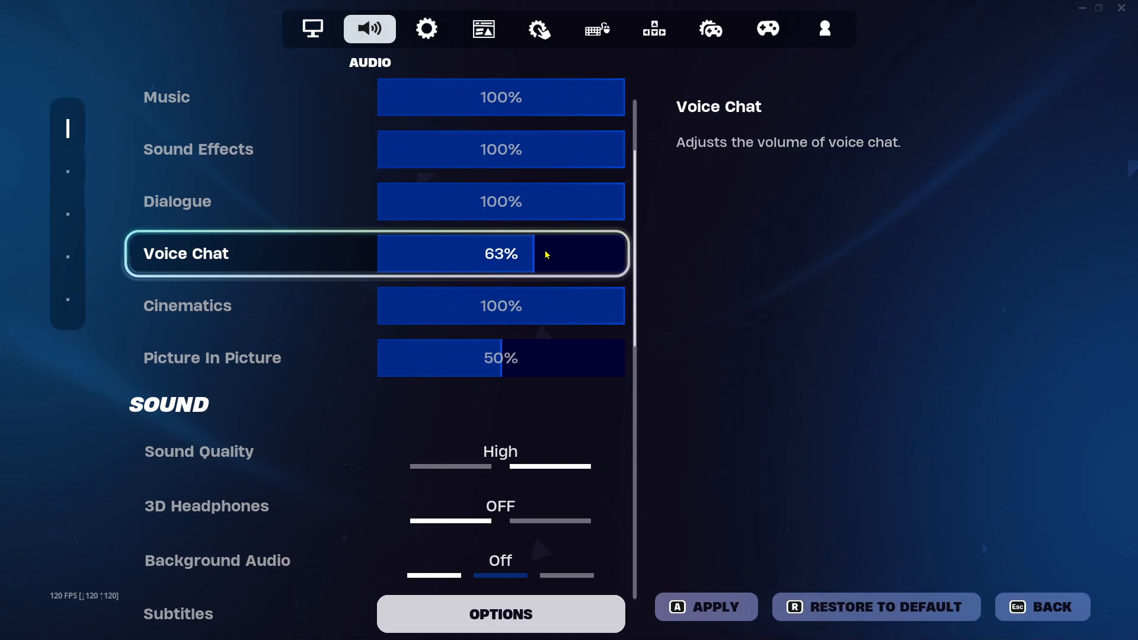
Scroll to Audio Output Device and confirm Default Output - Speakers (Realtek(R) Audio)
scroll(down, 3)
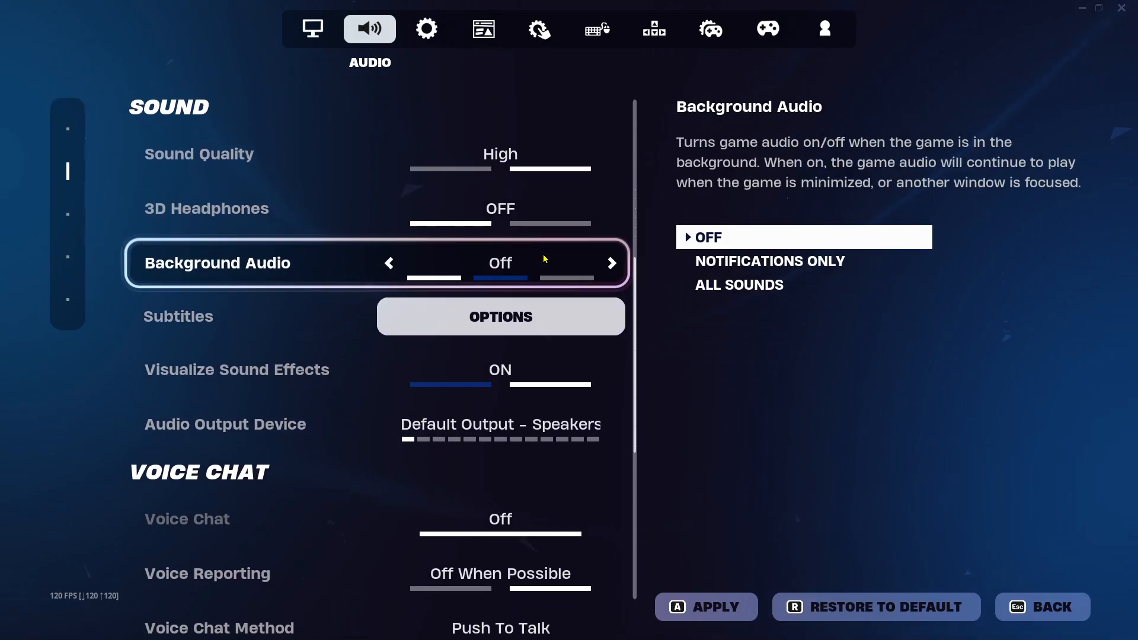
scroll(down, 3)
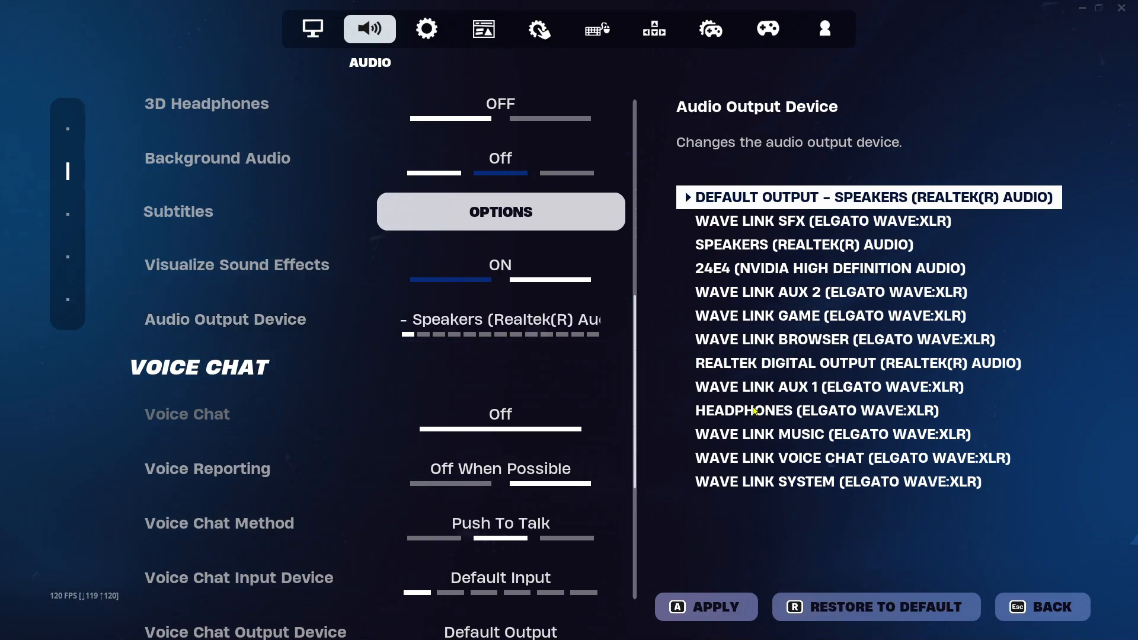
scroll(down, 3)
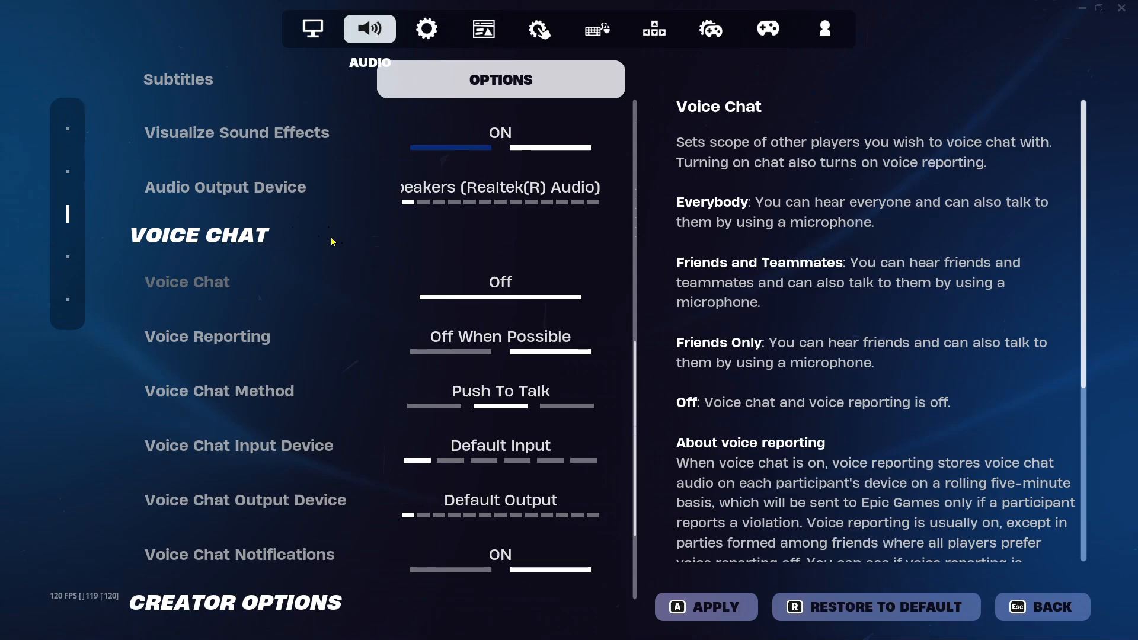
scroll(down, 3)
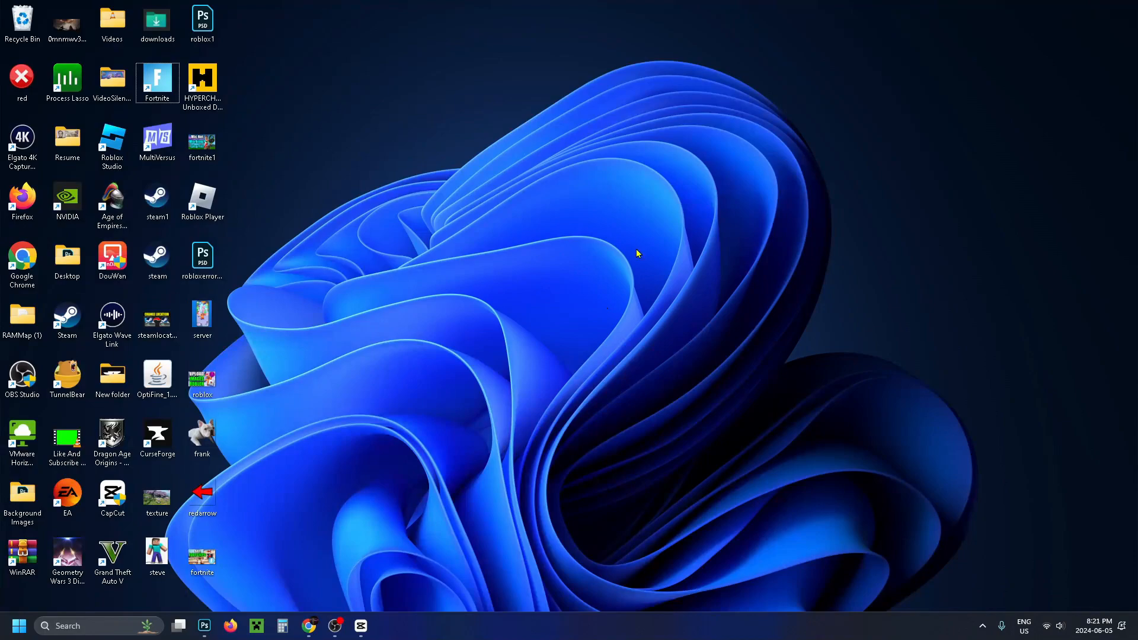
mouse_move(574, 244)
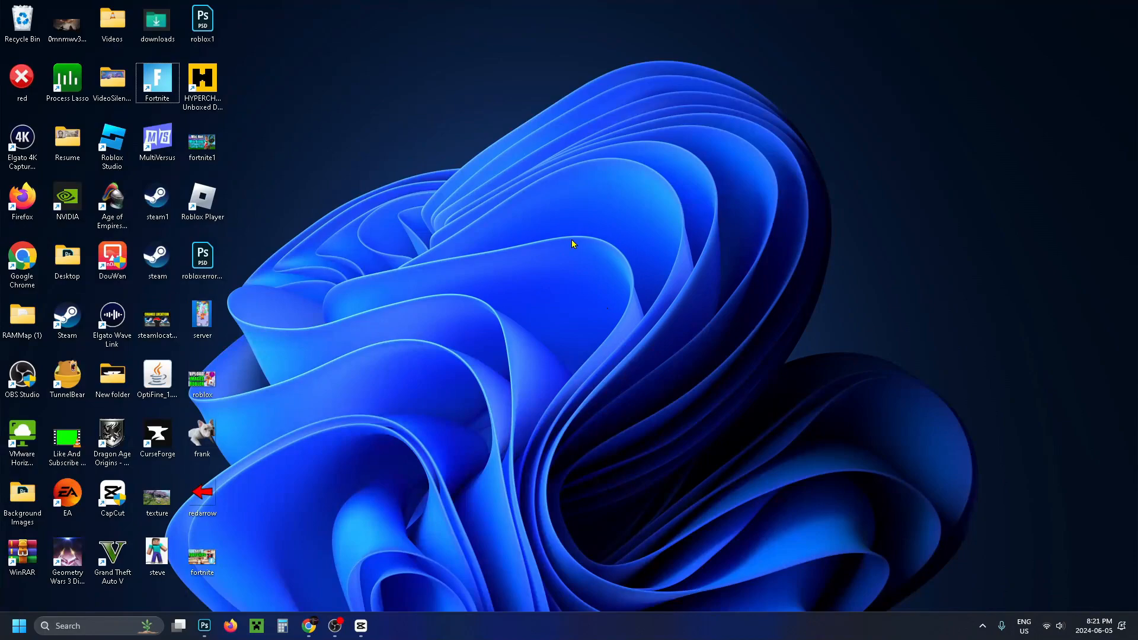
Raise System Volume in the Windows volume mixer from 14 to 48 via the taskbar speaker icon
right_click(1062, 626)
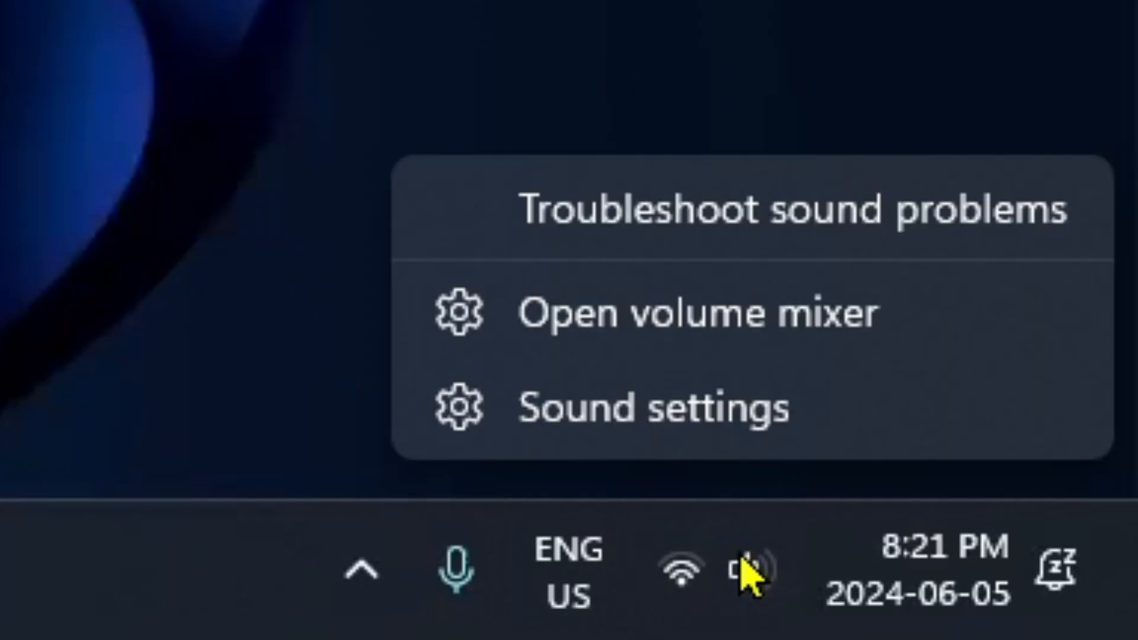
mouse_move(780, 319)
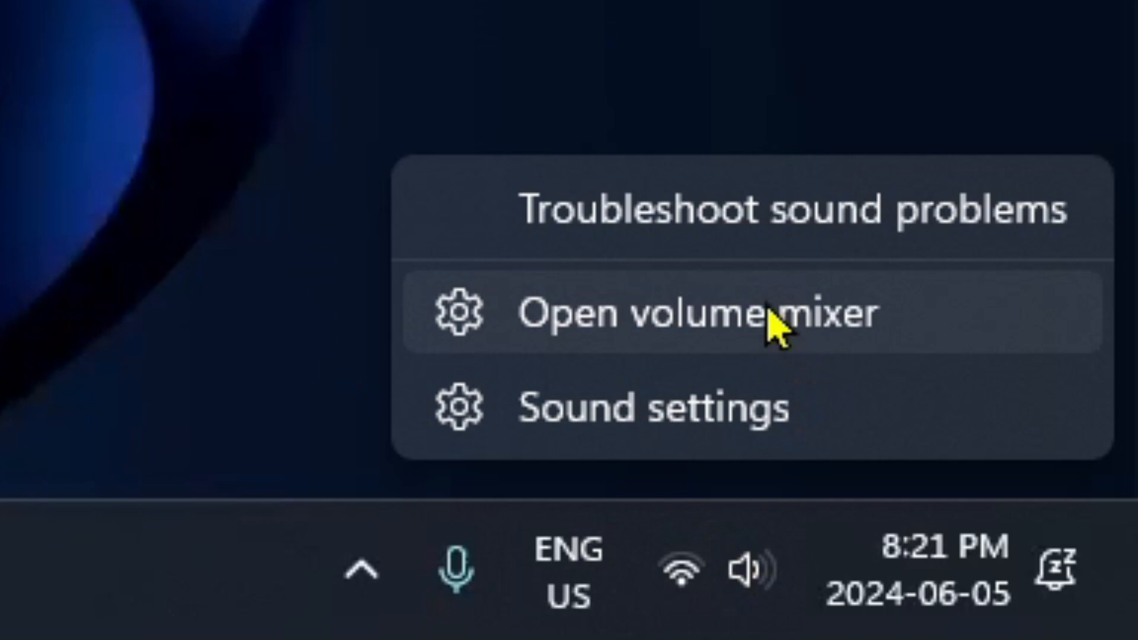
click(690, 313)
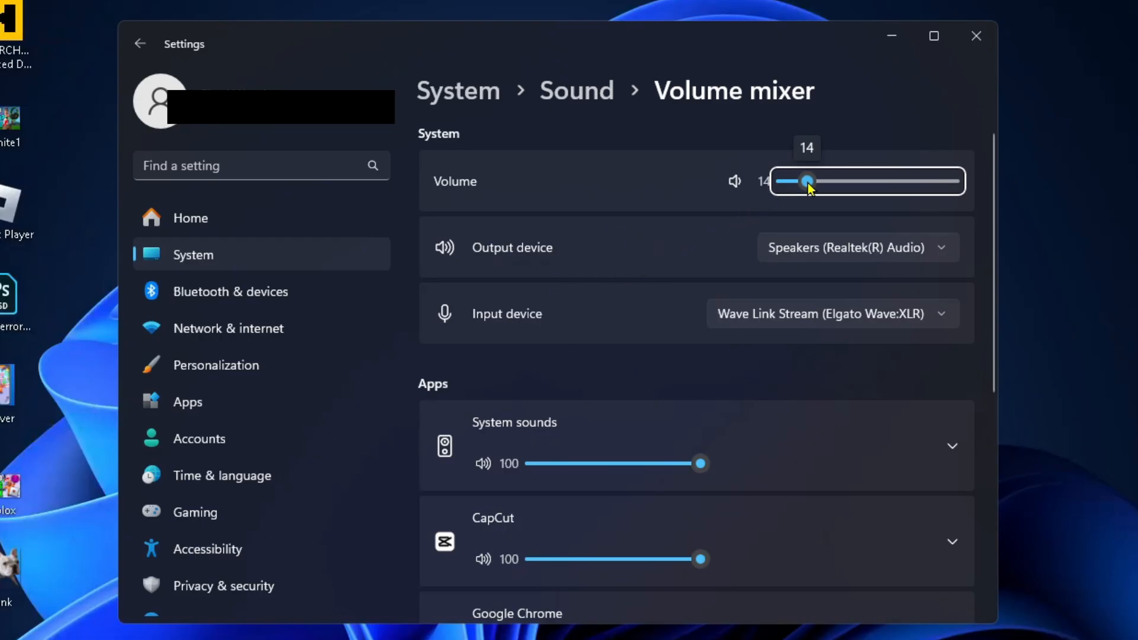
drag(807, 182, 863, 181)
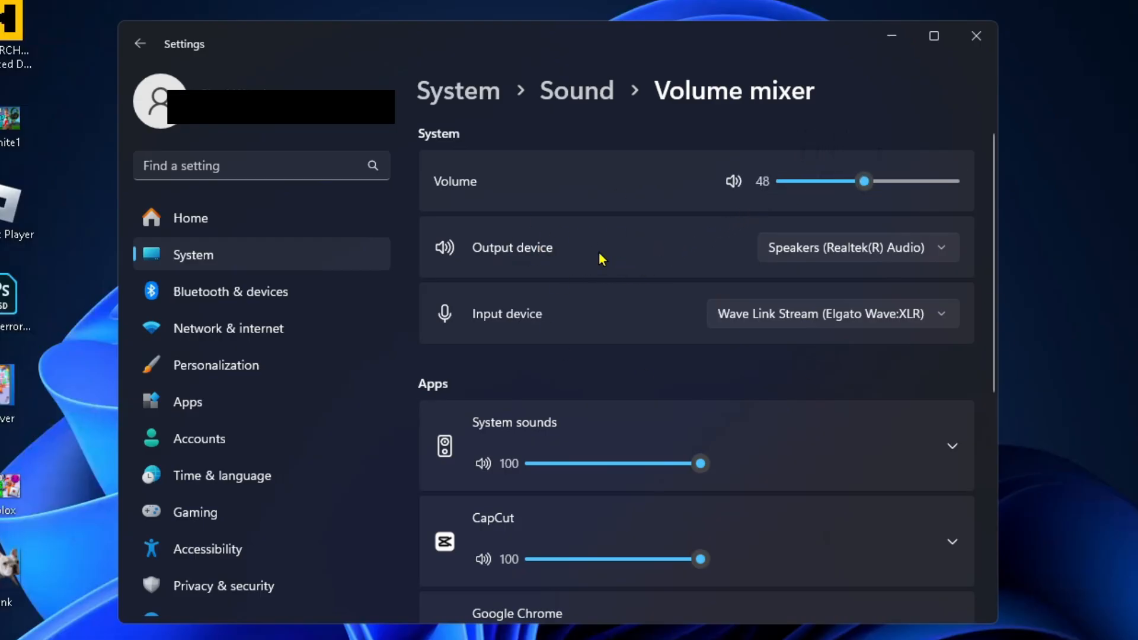